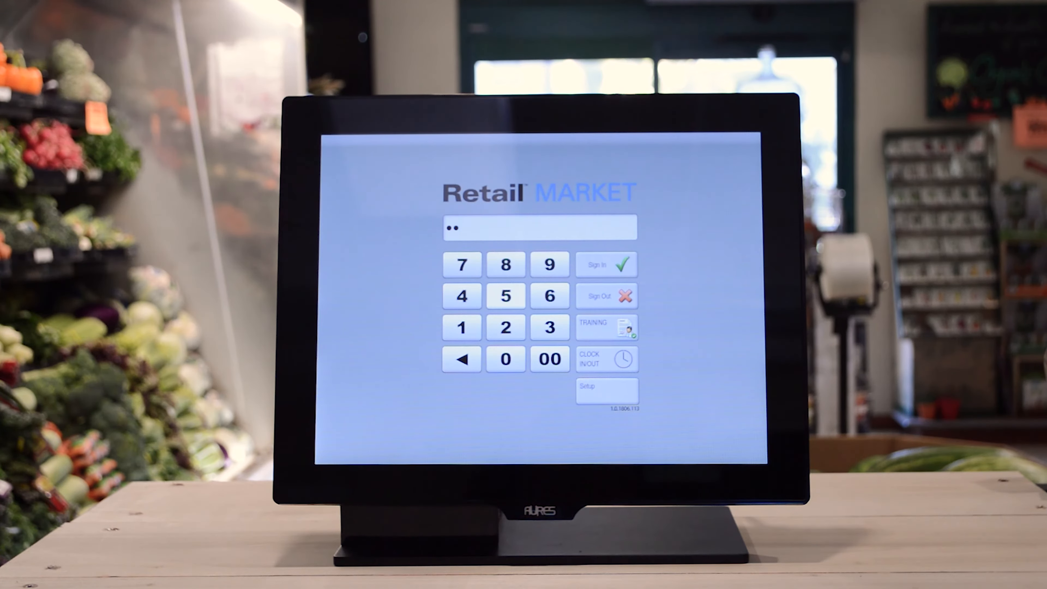
Sign in to the register with the entered employee code
{"action": "left_click", "coordinate": [604, 264]}
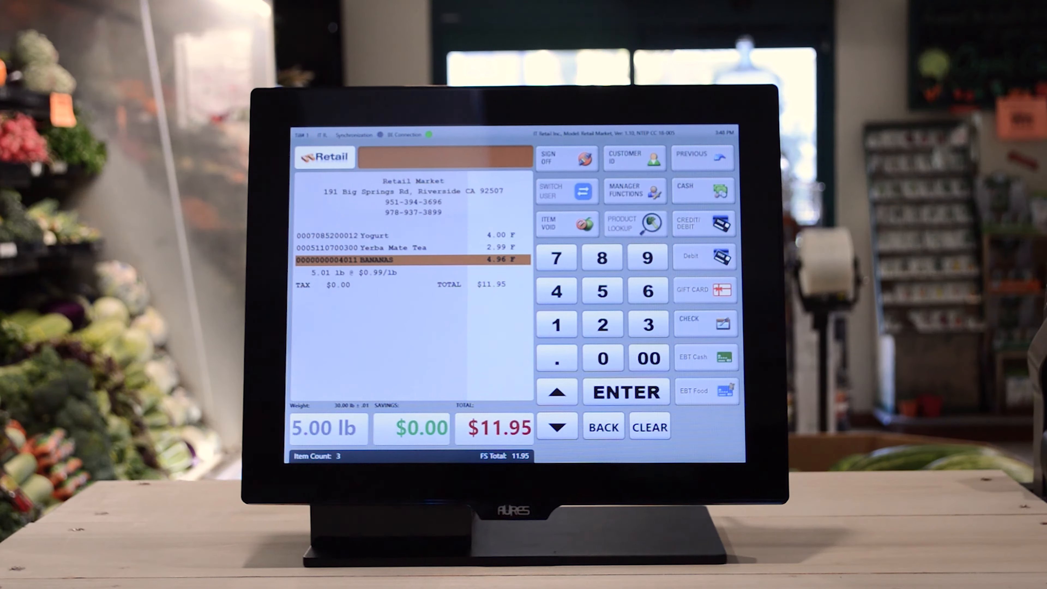
Ring up the $11.95 sale, then go to the store sales breakdown by department
{"action": "left_click", "coordinate": [702, 190]}
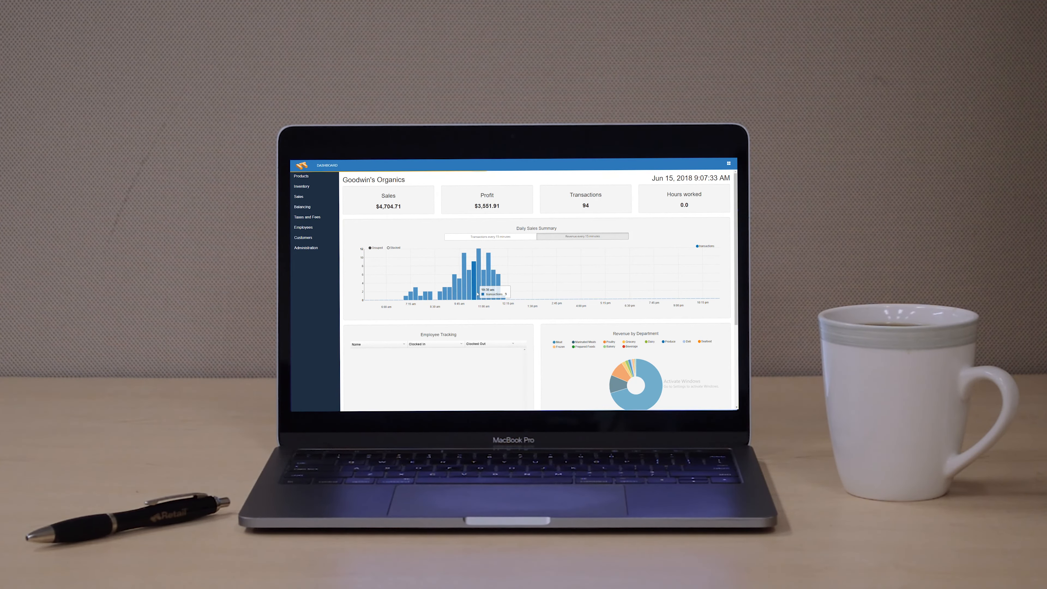
{"action": "mouse_move", "coordinate": [502, 294]}
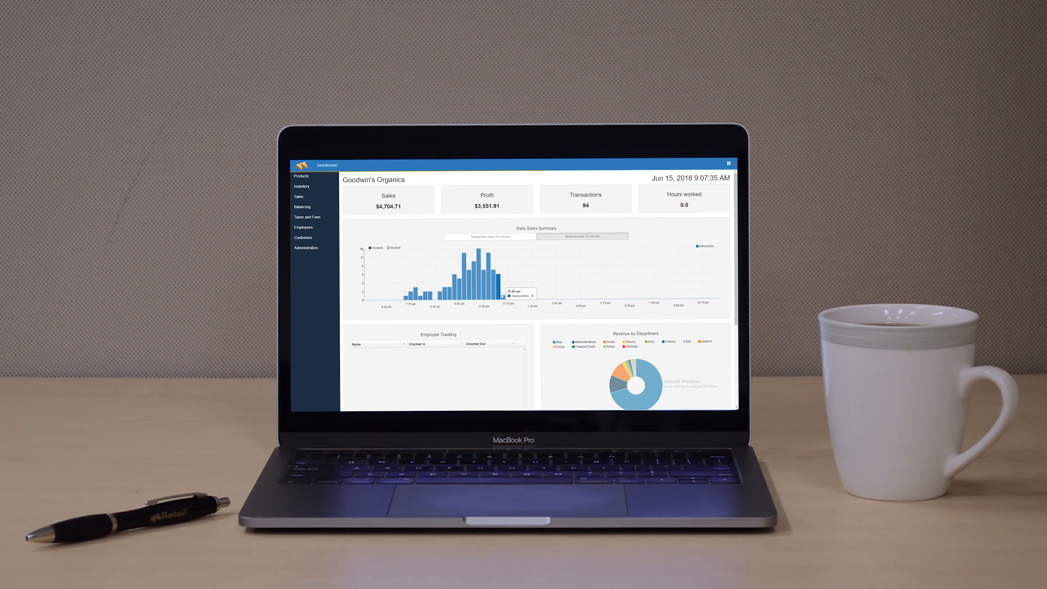
{"action": "left_click", "coordinate": [299, 196]}
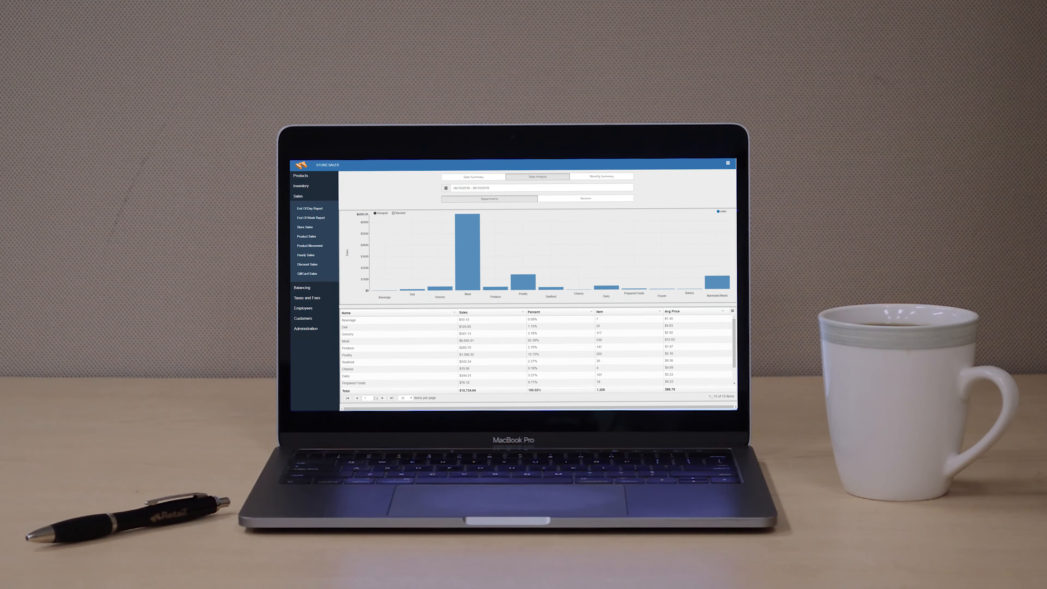
Review the department sales chart and totals table in the store sales report
{"action": "left_click", "coordinate": [303, 308]}
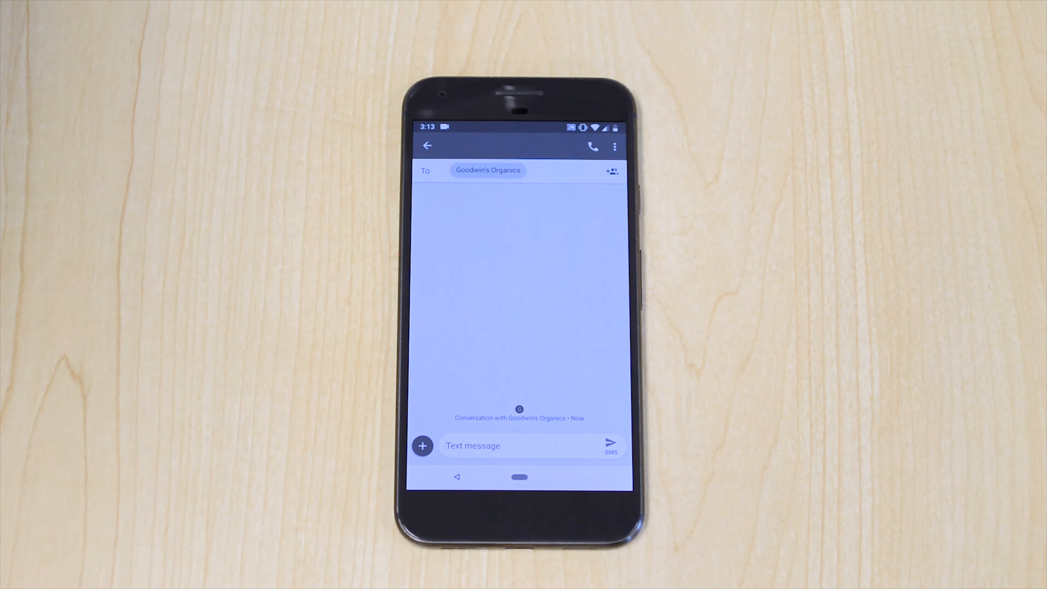
Send the text 'Sales' to Goodwin's Organics to request sales figures
{"action": "type", "text": "Sal"}
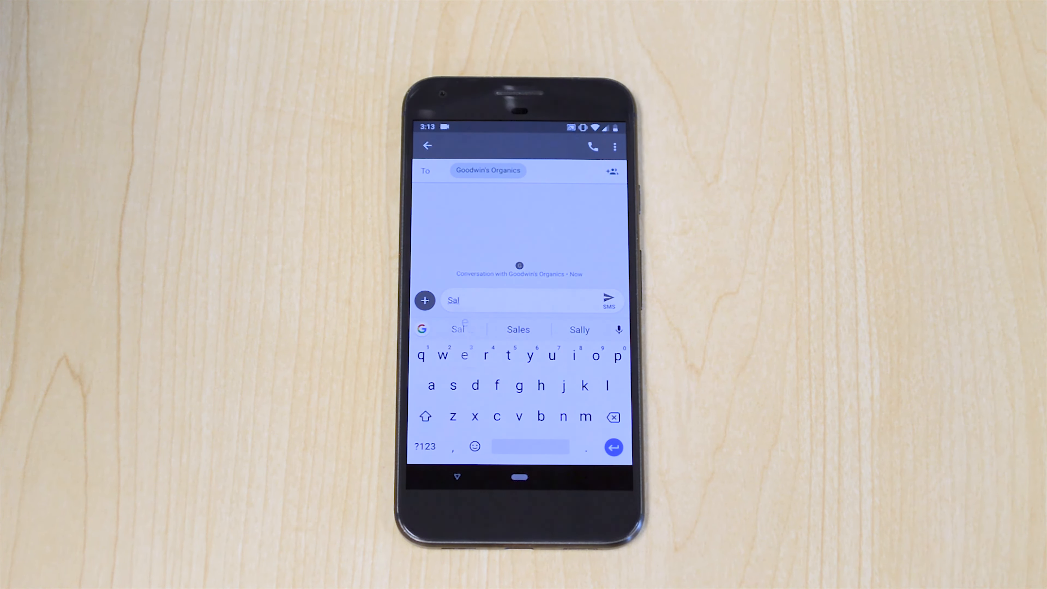
{"action": "left_click", "coordinate": [517, 329]}
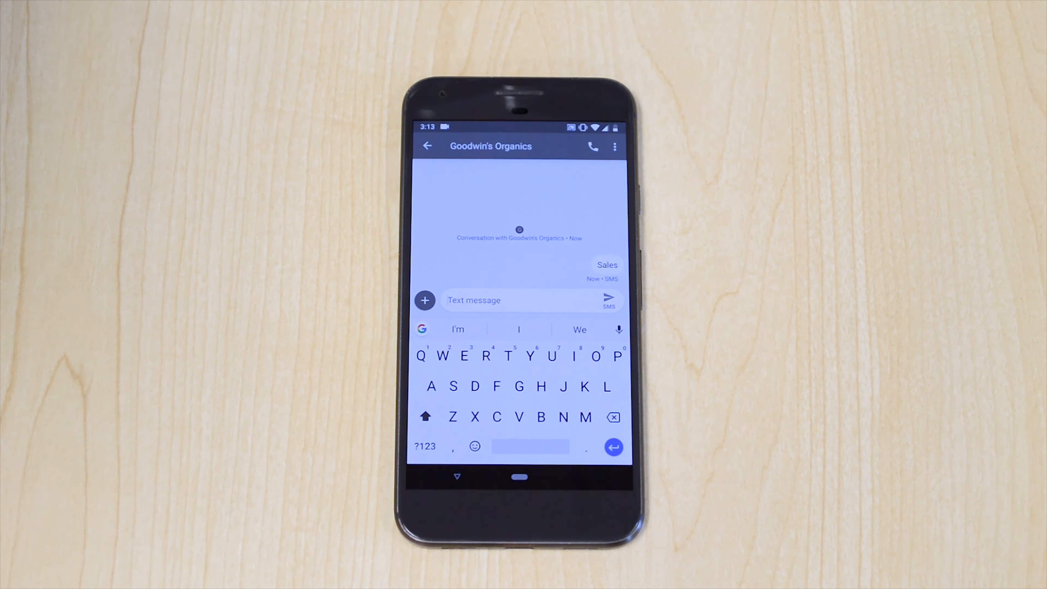